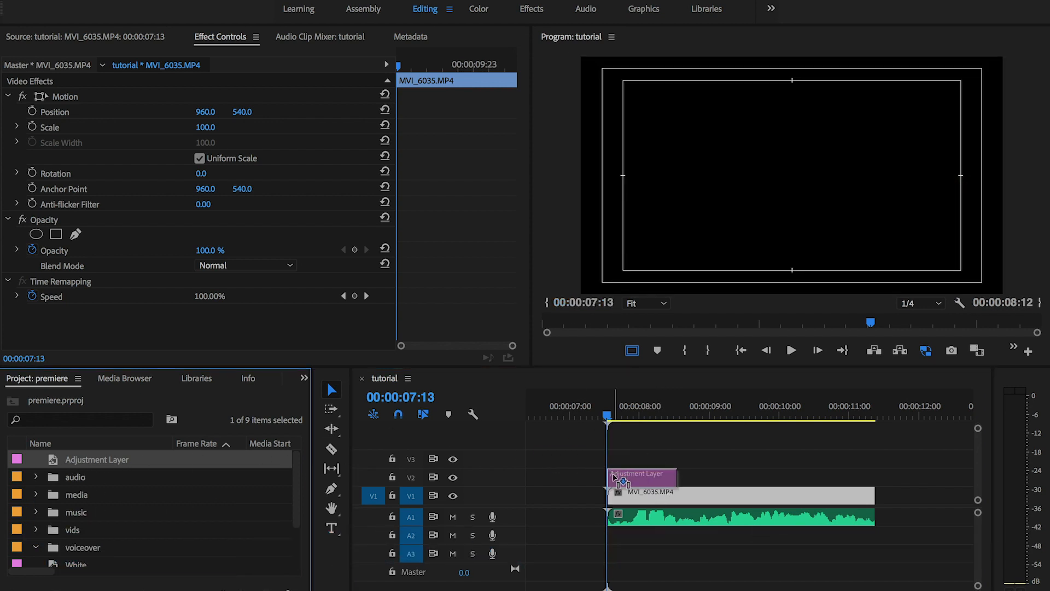
- Stretch the adjustment layer on V2 to cover the full MVI_6035 clip and select it
{"action": "left_click_drag", "start_coordinate": [672, 476], "coordinate": [716, 476]}
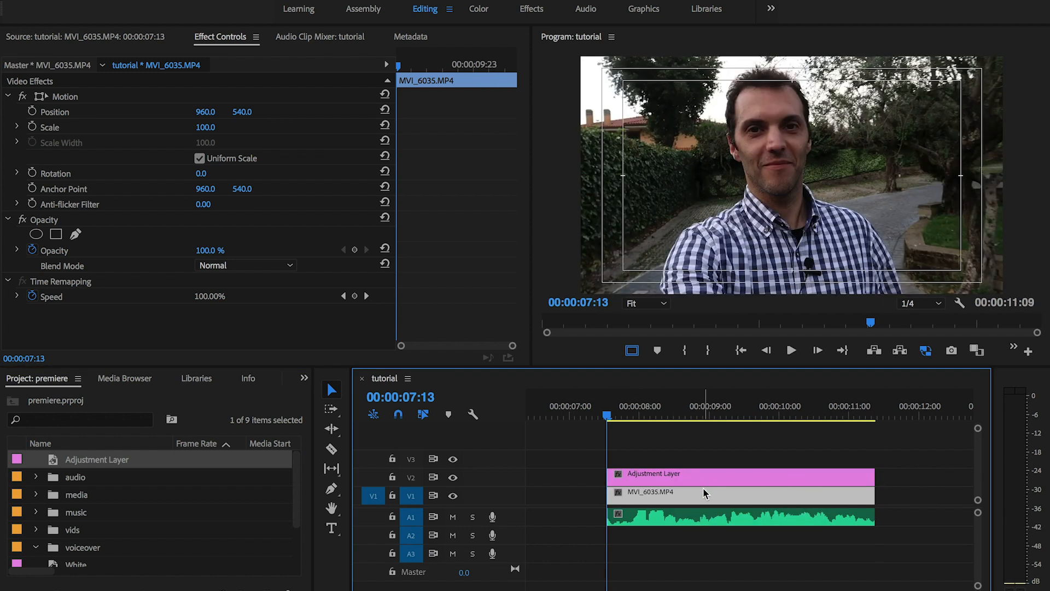
{"action": "mouse_move", "coordinate": [683, 488]}
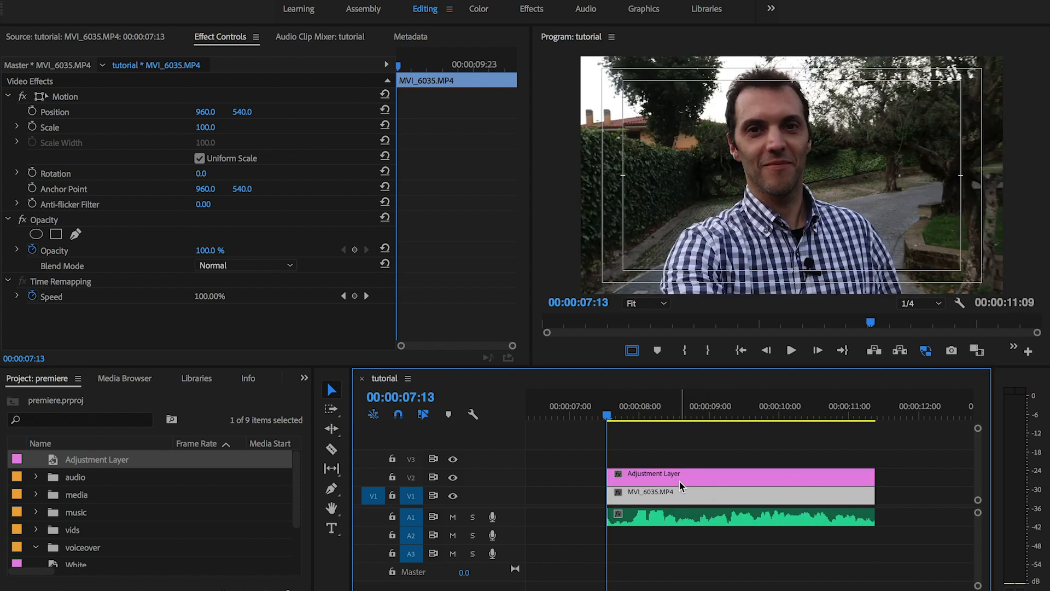
{"action": "left_click", "coordinate": [687, 492]}
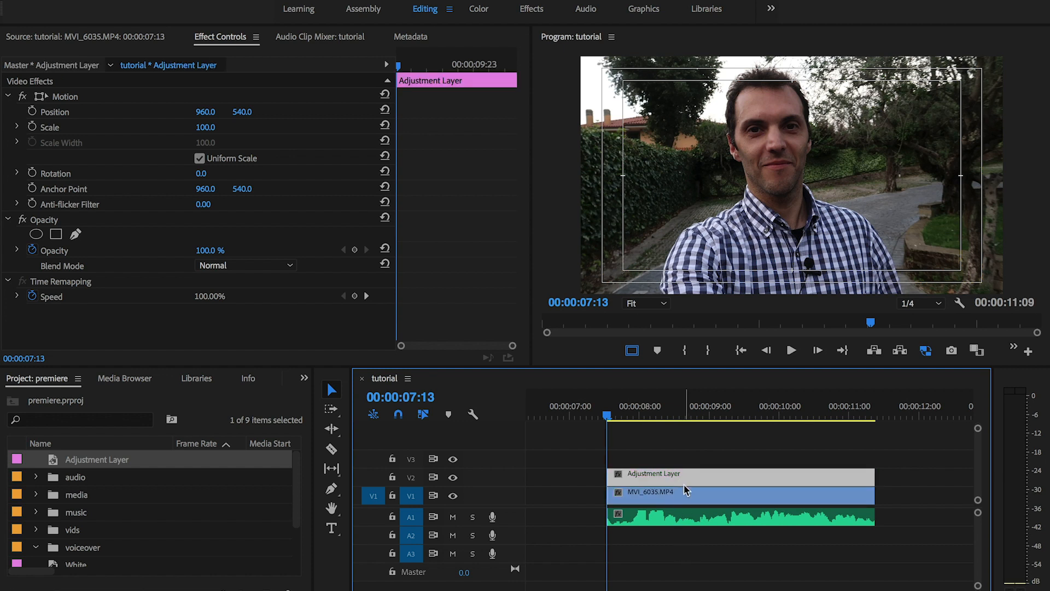
{"action": "mouse_move", "coordinate": [685, 489]}
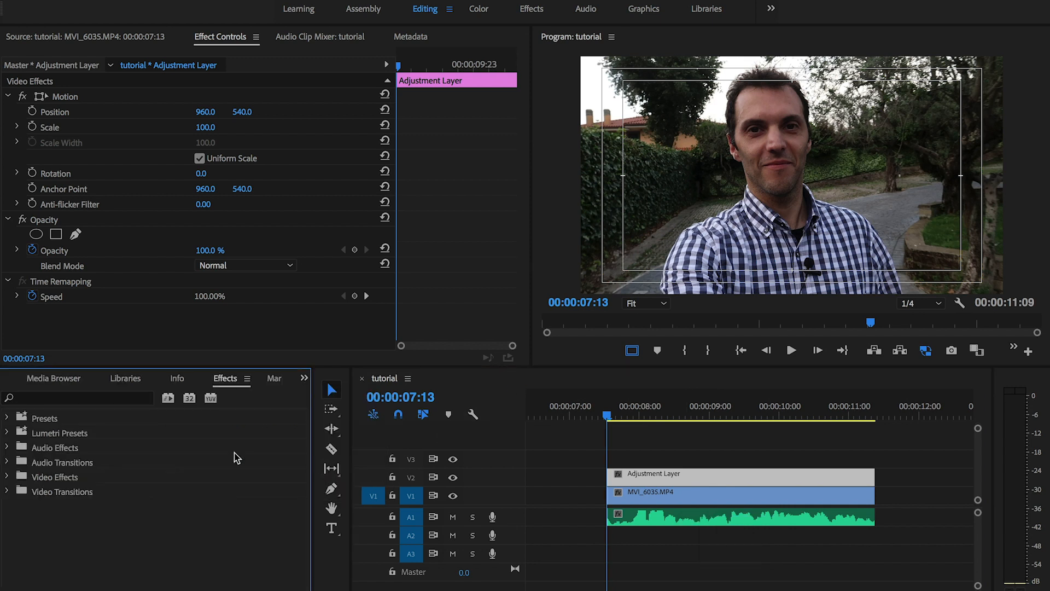
- Apply a Mosaic effect to the adjustment layer with 25 horizontal and 25 vertical blocks
{"action": "type", "text": "mosaic"}
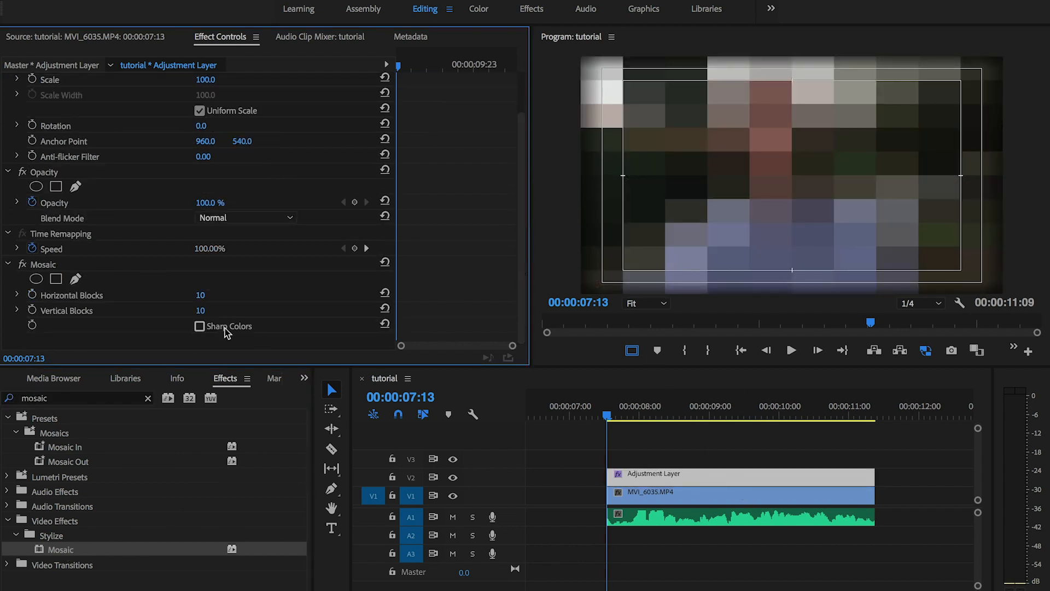
{"action": "left_click", "coordinate": [203, 295]}
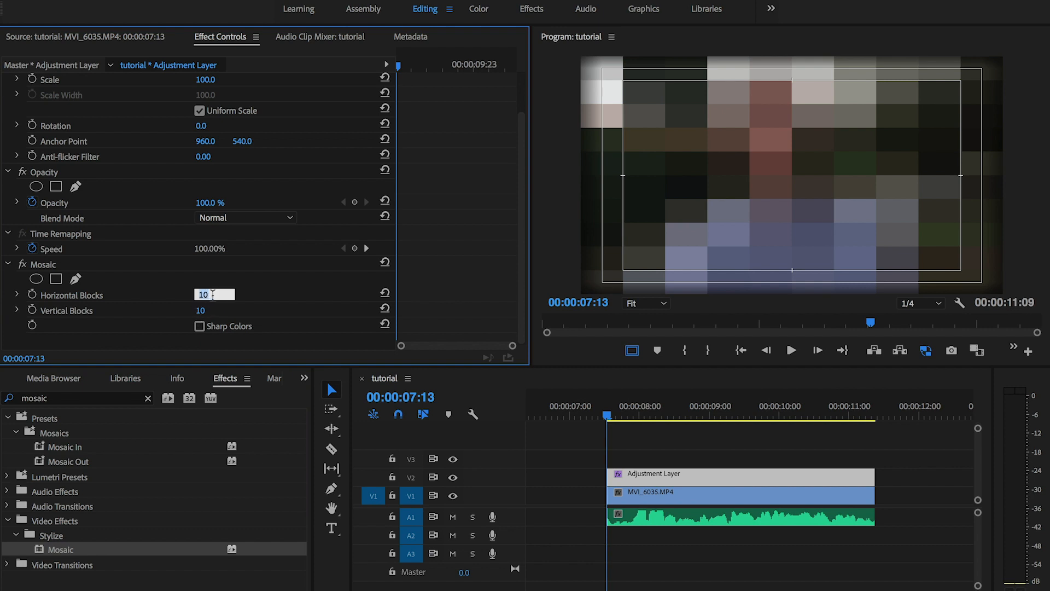
{"action": "type", "text": "25"}
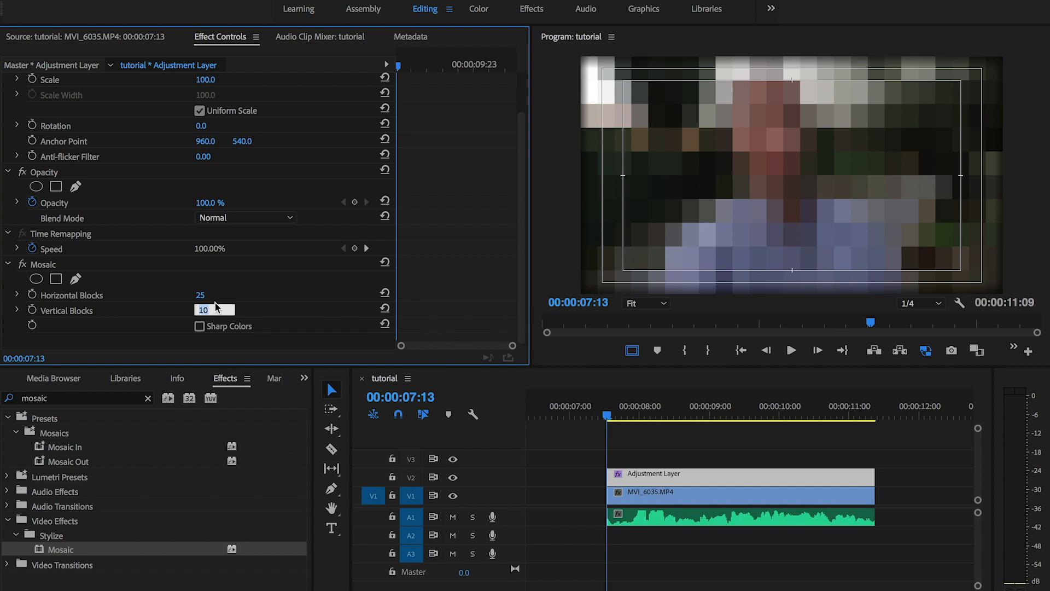
{"action": "type", "text": "25"}
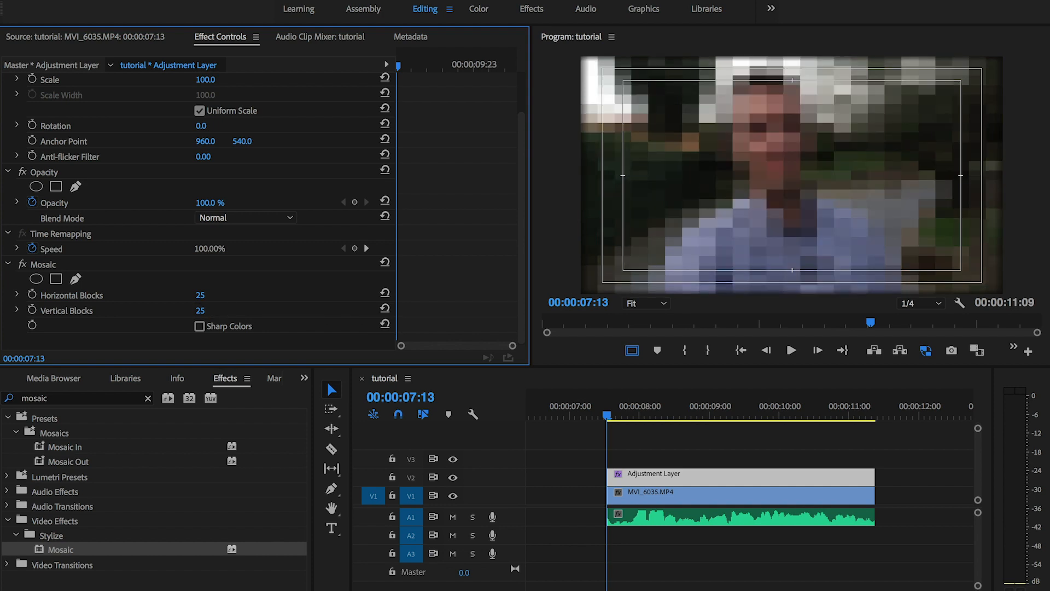
{"action": "mouse_move", "coordinate": [34, 279]}
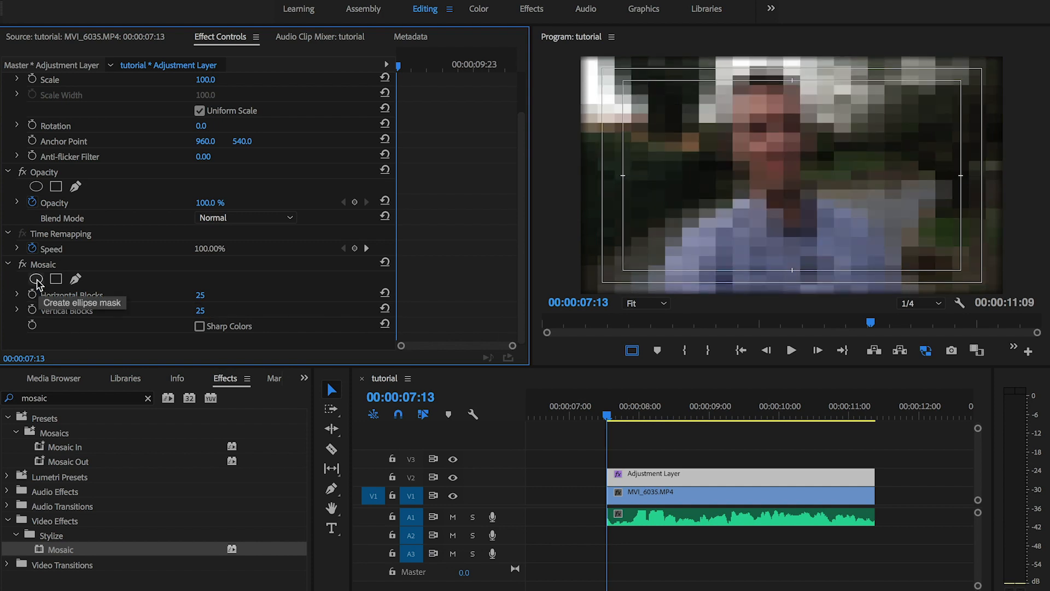
- Fit an ellipse mask over the man's face in the Mosaic effect and track it forward
{"action": "left_click", "coordinate": [37, 278]}
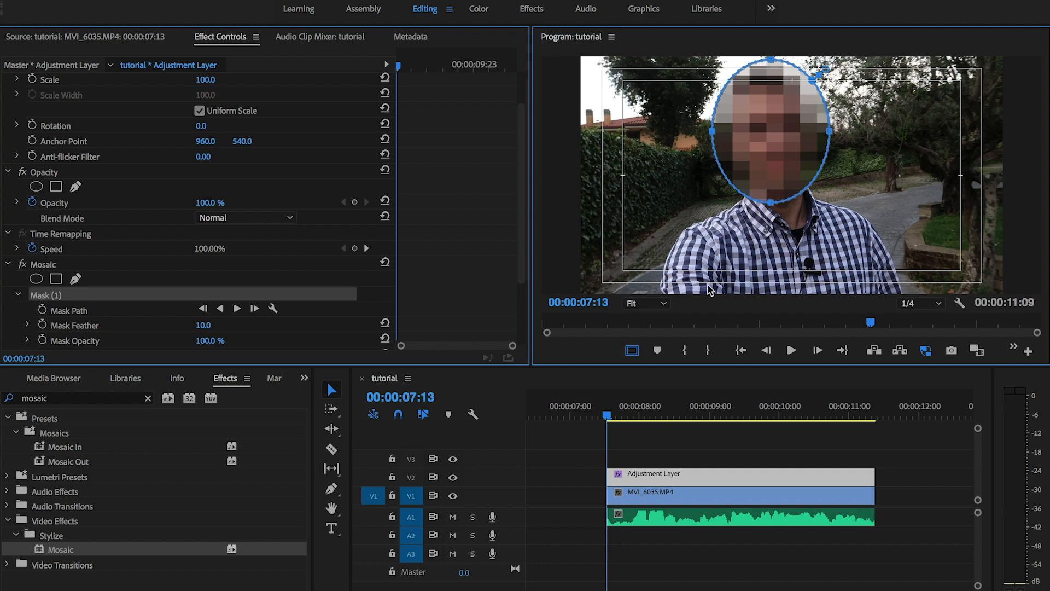
{"action": "left_click", "coordinate": [236, 309]}
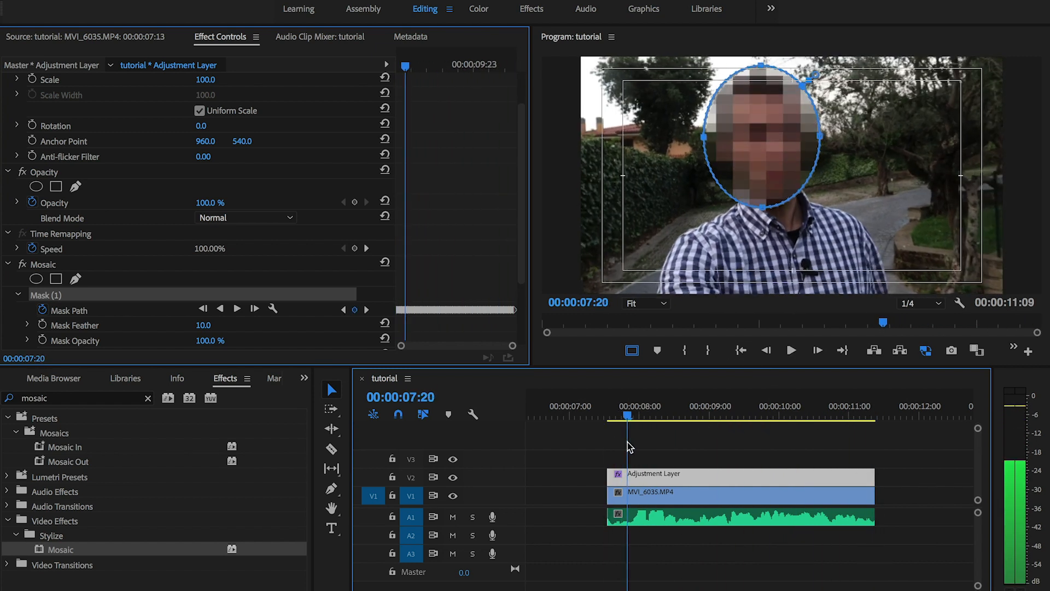
- Scrub through the clip from its first frame to check the mask follows the face
{"action": "left_click", "coordinate": [674, 416]}
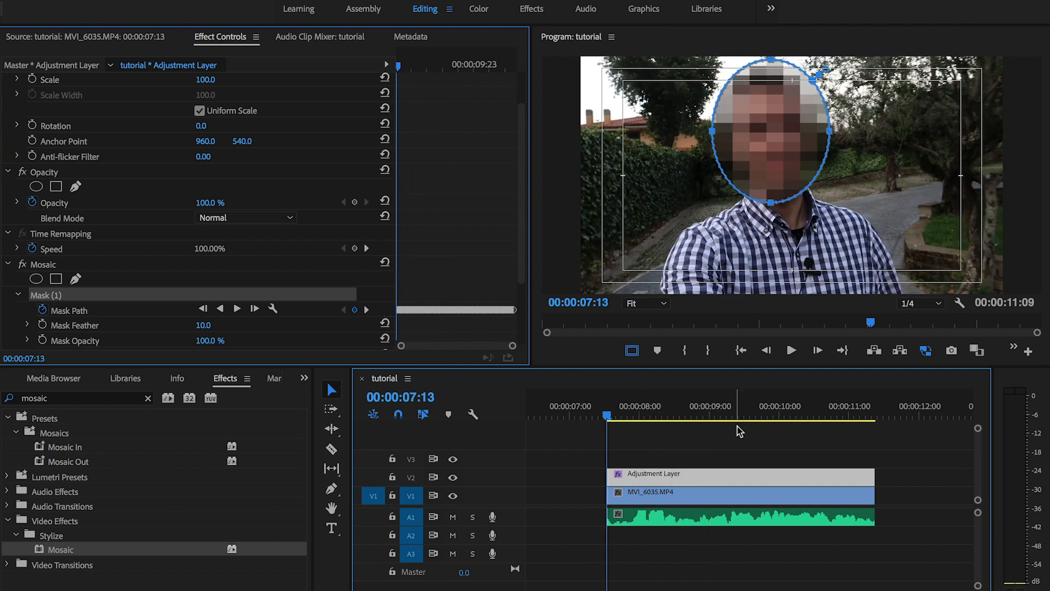
{"action": "scroll", "scroll_direction": "down", "scroll_amount": 3}
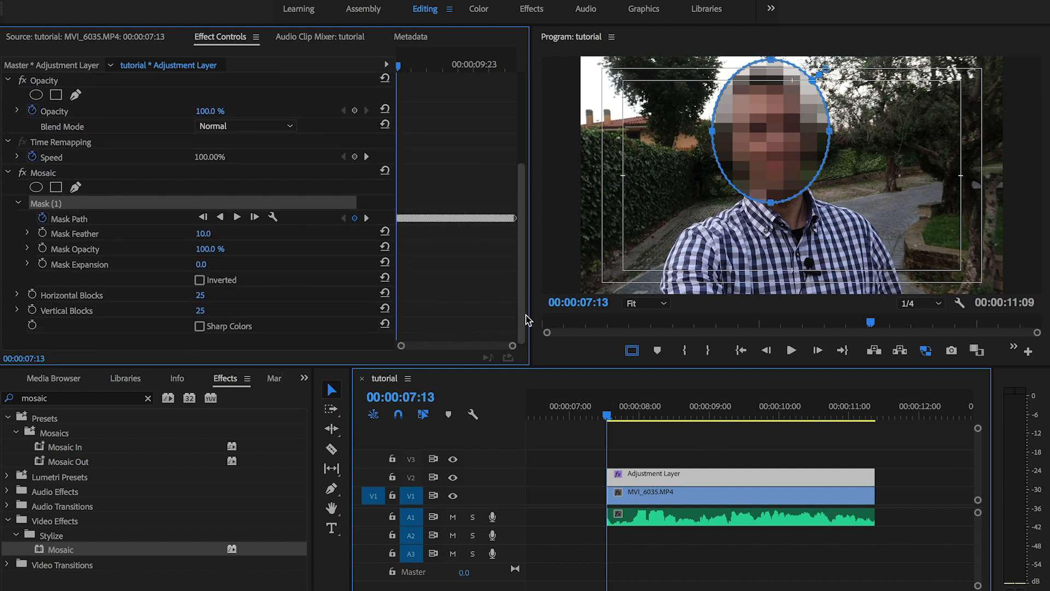
{"action": "mouse_move", "coordinate": [726, 433]}
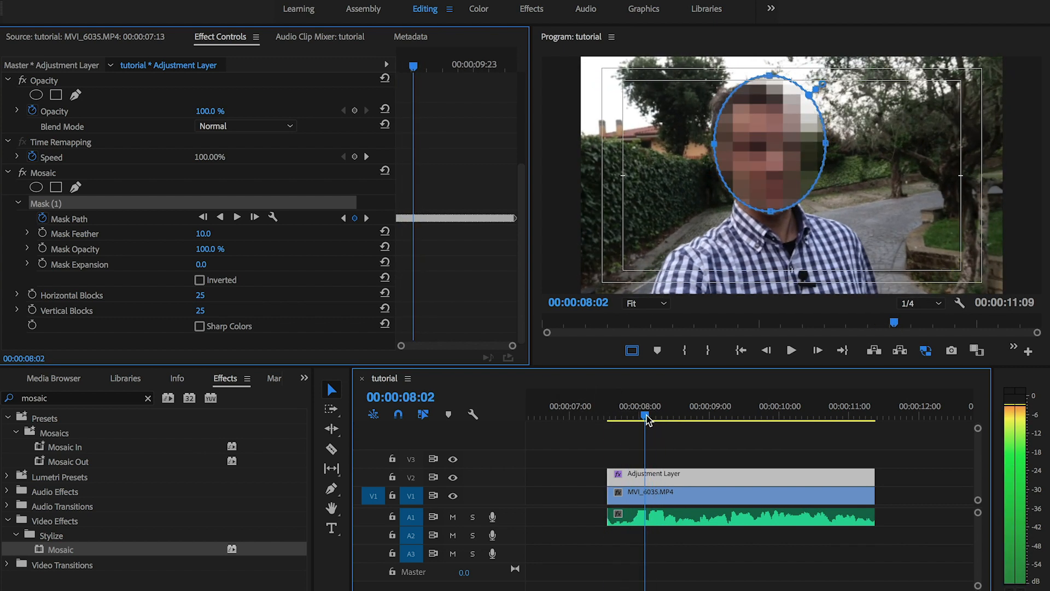
{"action": "left_click_drag", "start_coordinate": [646, 417], "coordinate": [637, 417]}
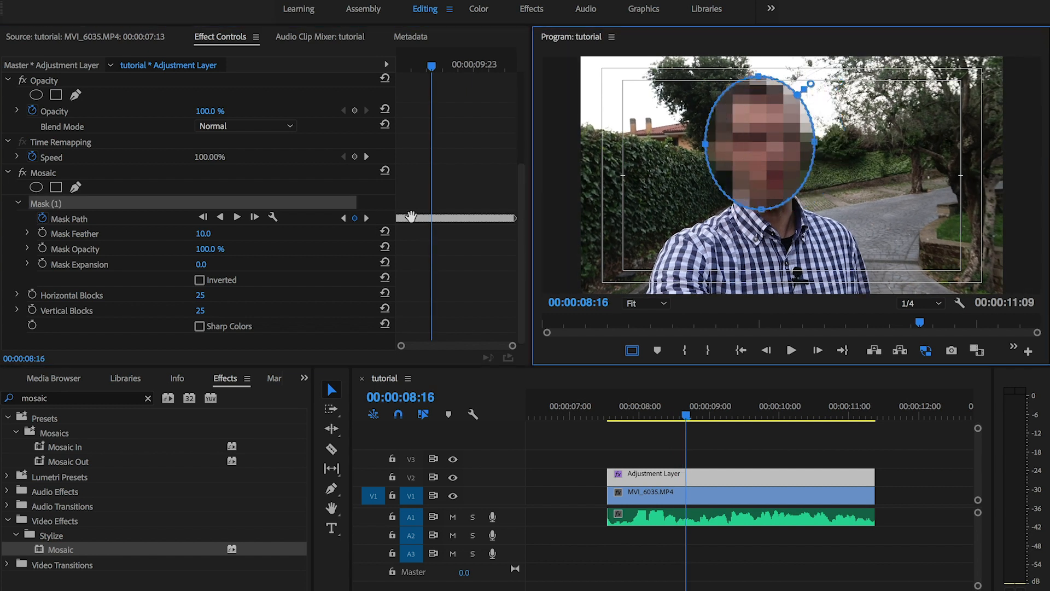
- Trim the clips to end at 00:00:09:00 and select the voice audio clip on A1
{"action": "left_click", "coordinate": [366, 218]}
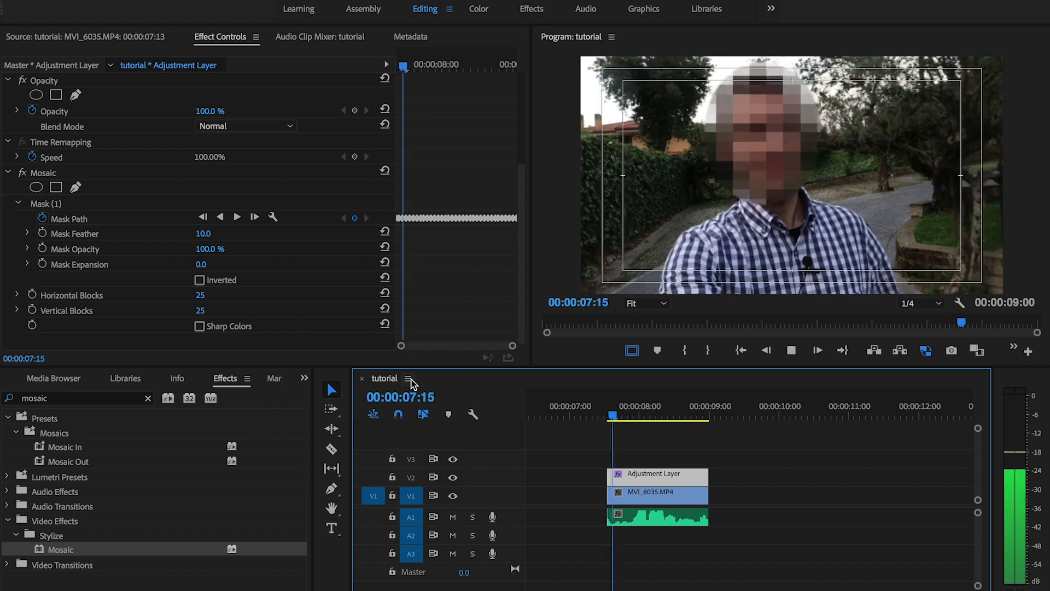
{"action": "left_click", "coordinate": [708, 424]}
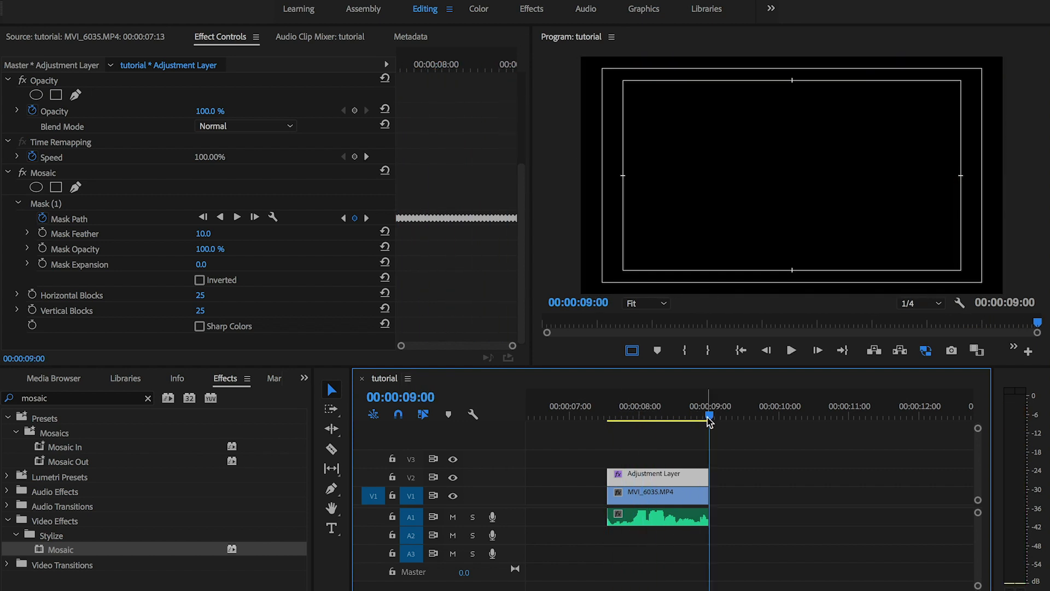
{"action": "left_click", "coordinate": [653, 416]}
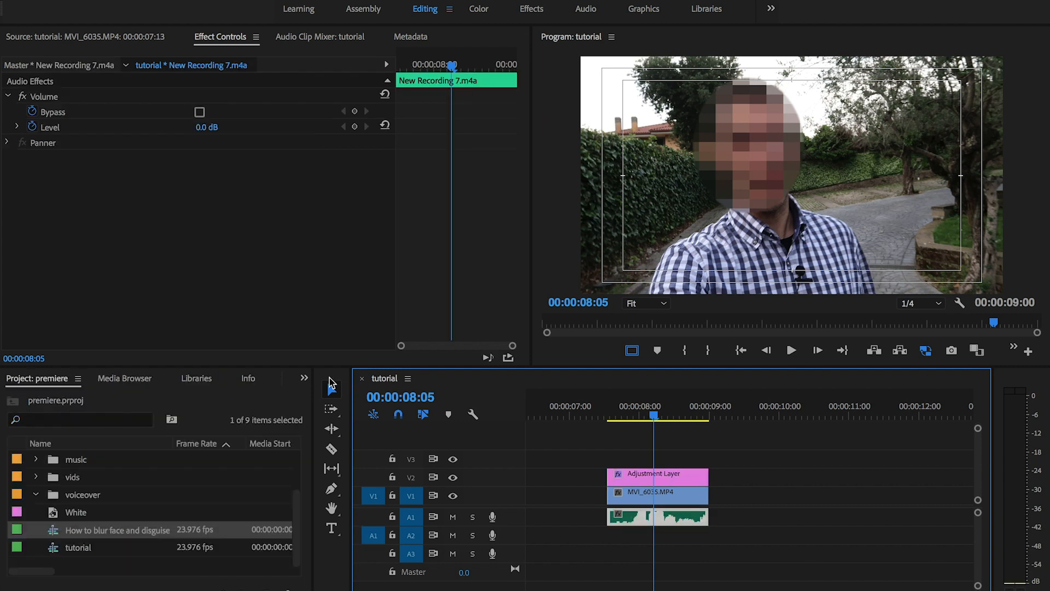
- Apply a Lowpass effect with a 23000 Hz cutoff to the audio clip and clear the search
{"action": "left_click", "coordinate": [304, 377]}
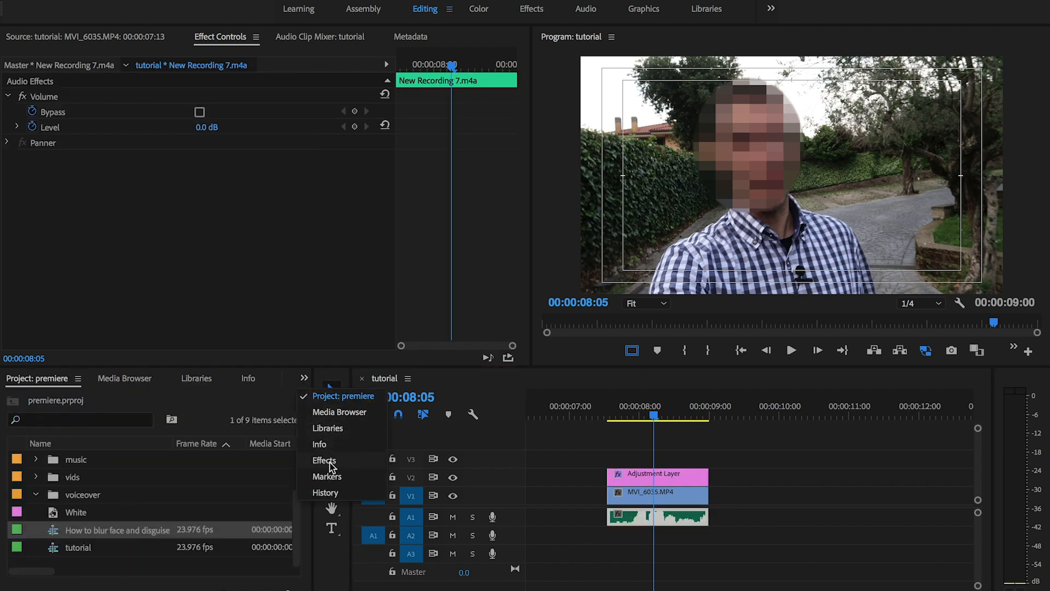
{"action": "left_click", "coordinate": [324, 459]}
{"action": "type", "text": "lowpa"}
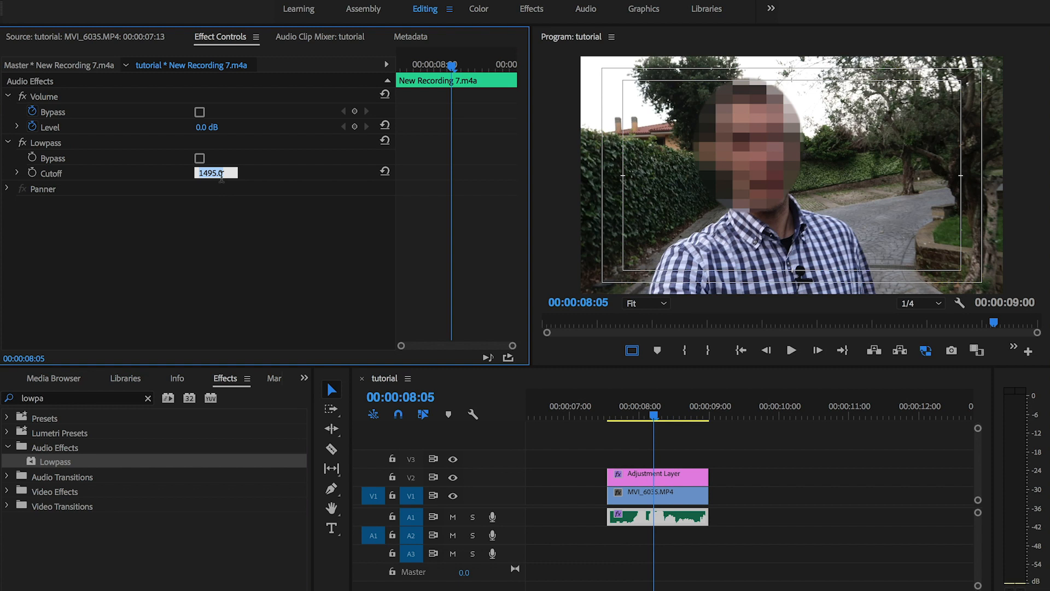
{"action": "type", "text": "23000.0 Hz"}
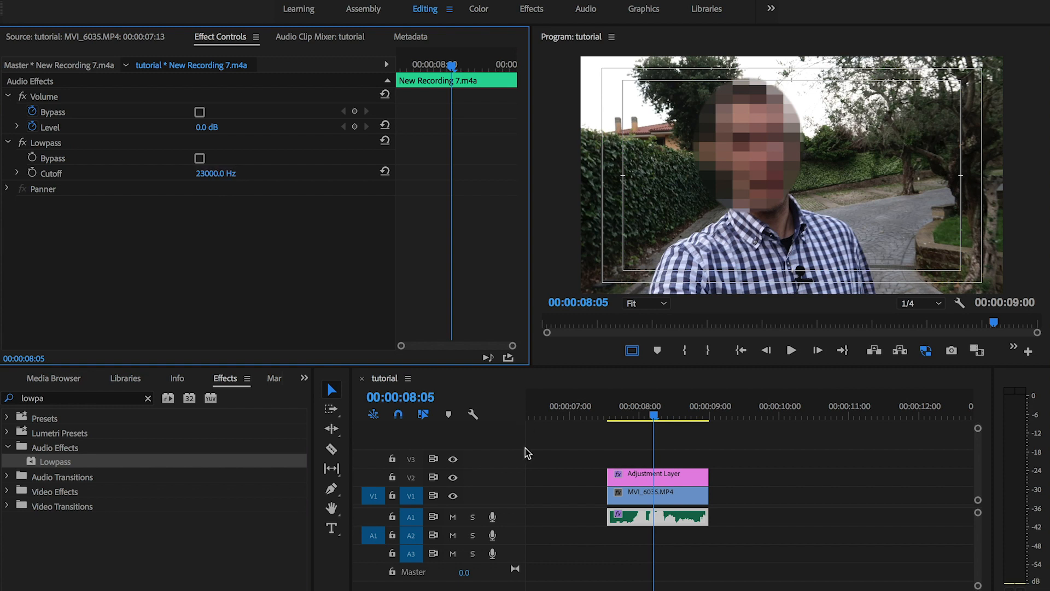
{"action": "left_click", "coordinate": [82, 398]}
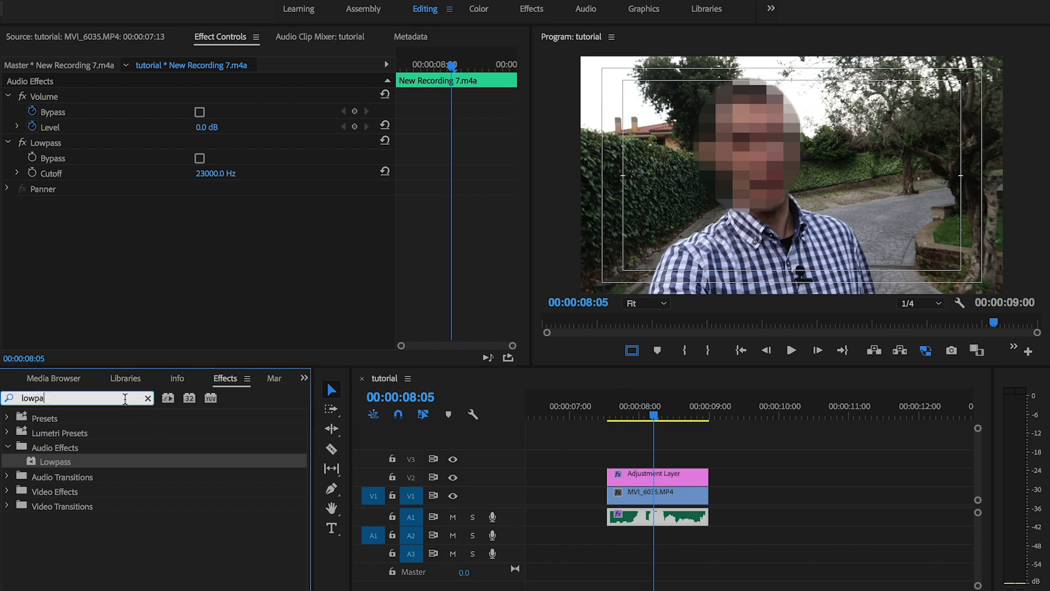
{"action": "left_click", "coordinate": [147, 398]}
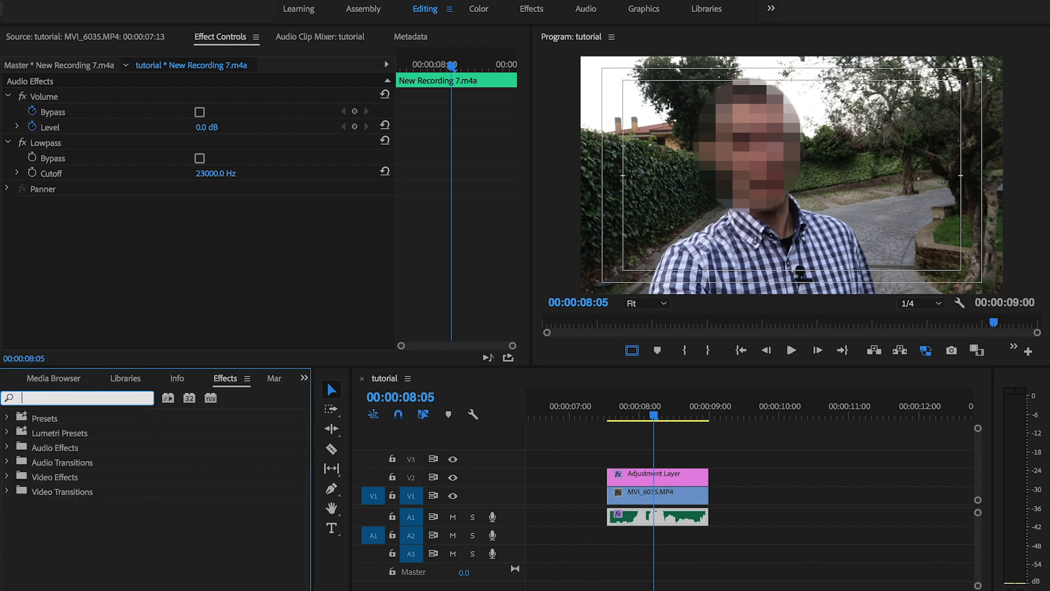
- Apply a Highpass effect with a 400 Hz cutoff to the audio clip, then search 'pitch'
{"action": "type", "text": "highpa"}
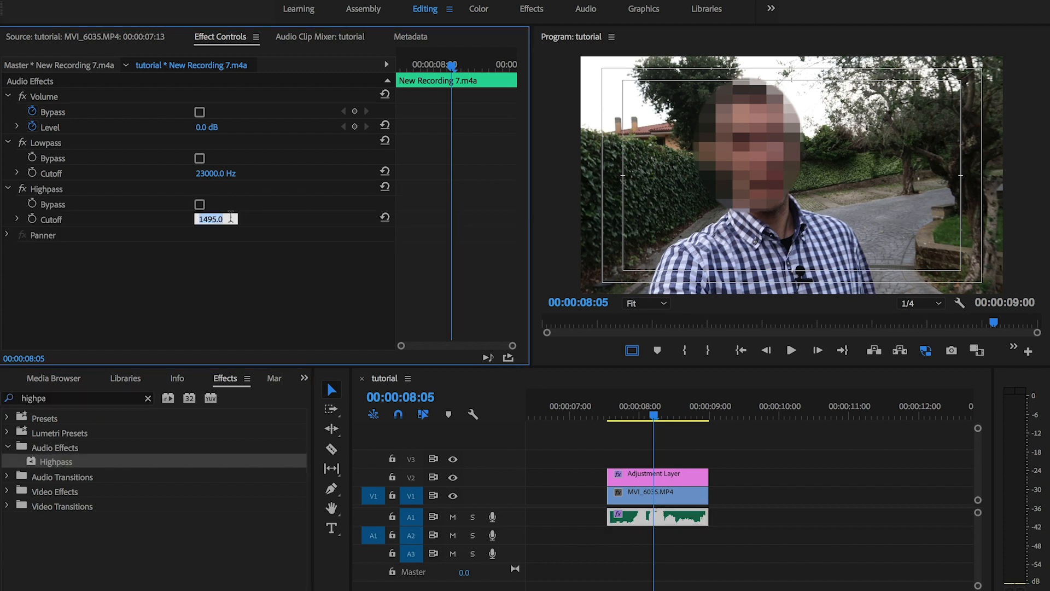
{"action": "type", "text": "400"}
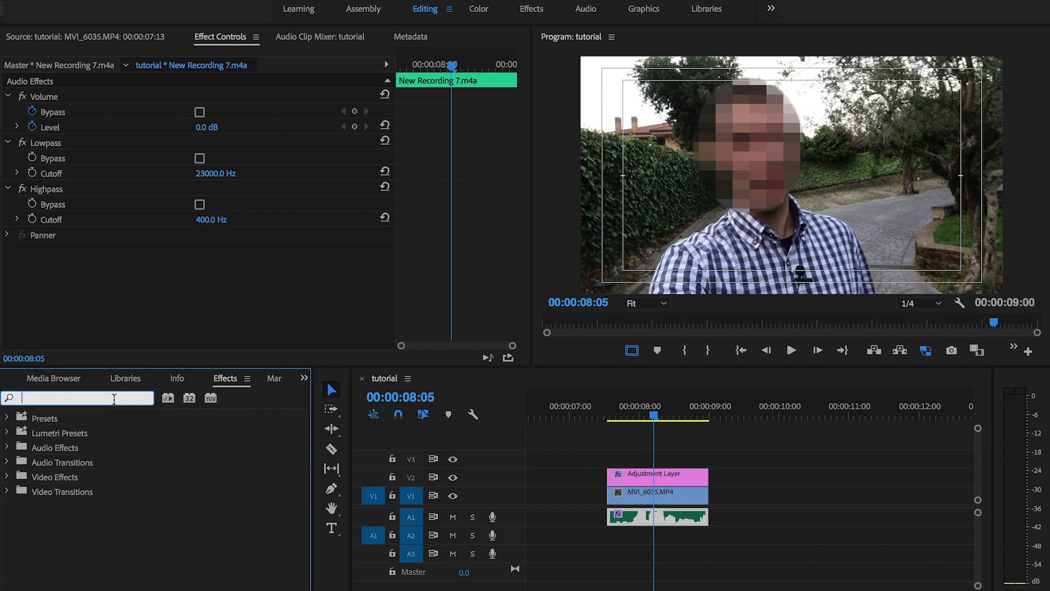
{"action": "type", "text": "pitch"}
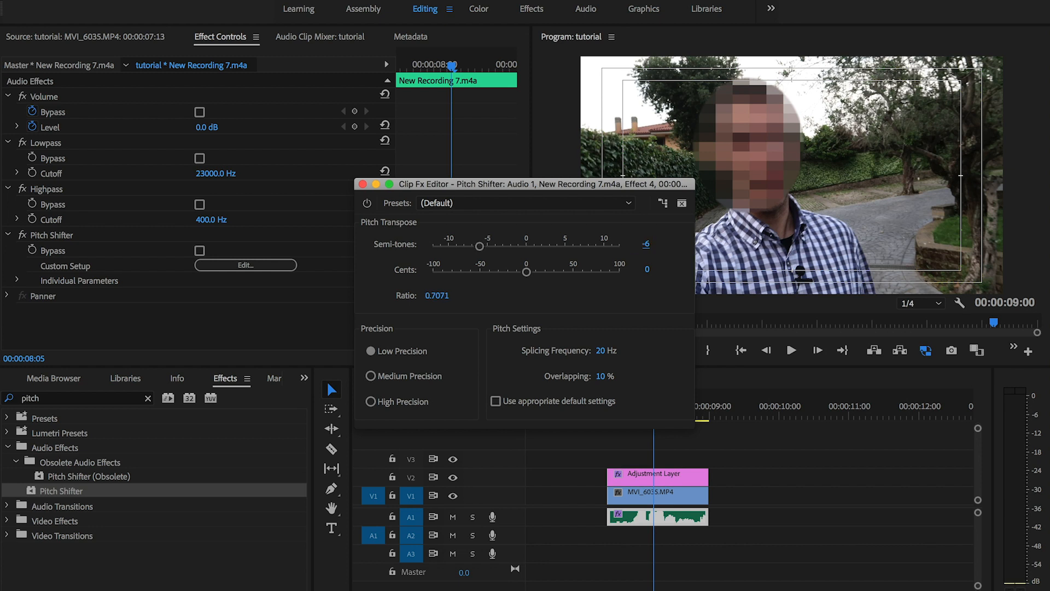
- Confirm the Pitch Shifter at -6 semitones and rewind the playhead to the clip's start
{"action": "left_click", "coordinate": [647, 269]}
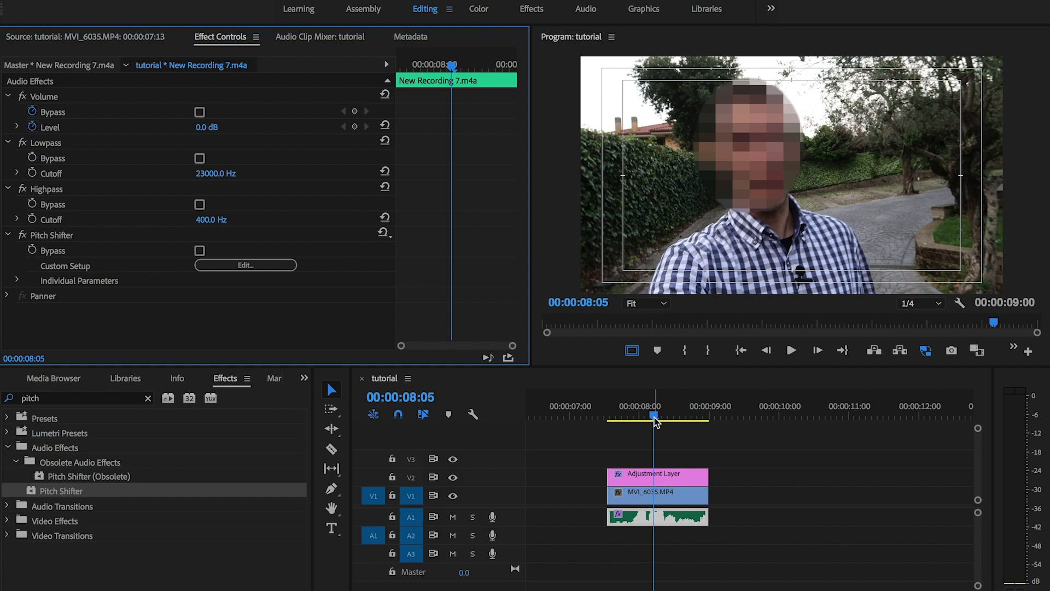
{"action": "left_click_drag", "start_coordinate": [654, 416], "coordinate": [607, 417]}
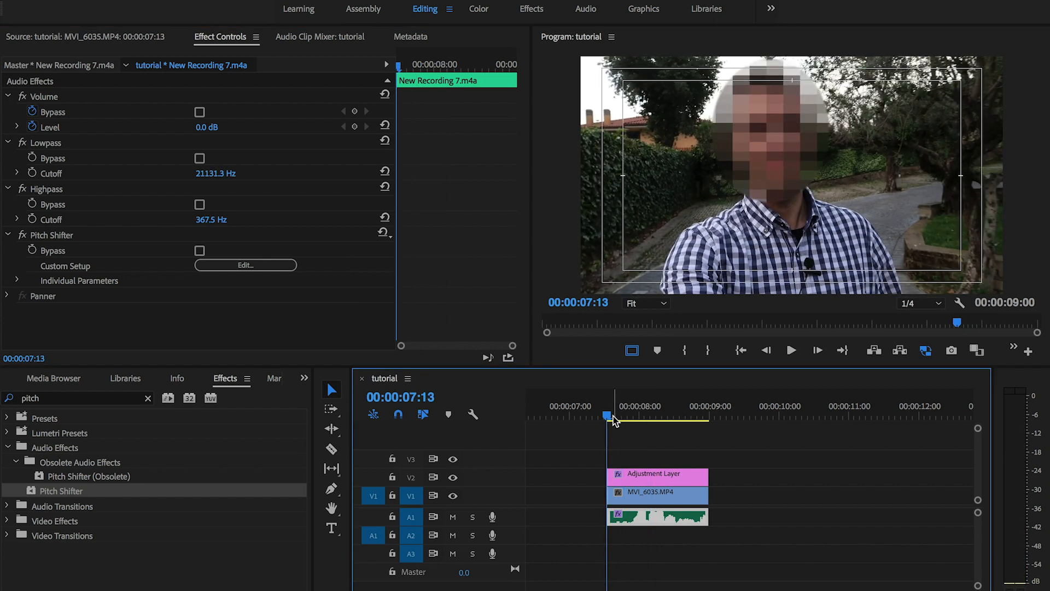